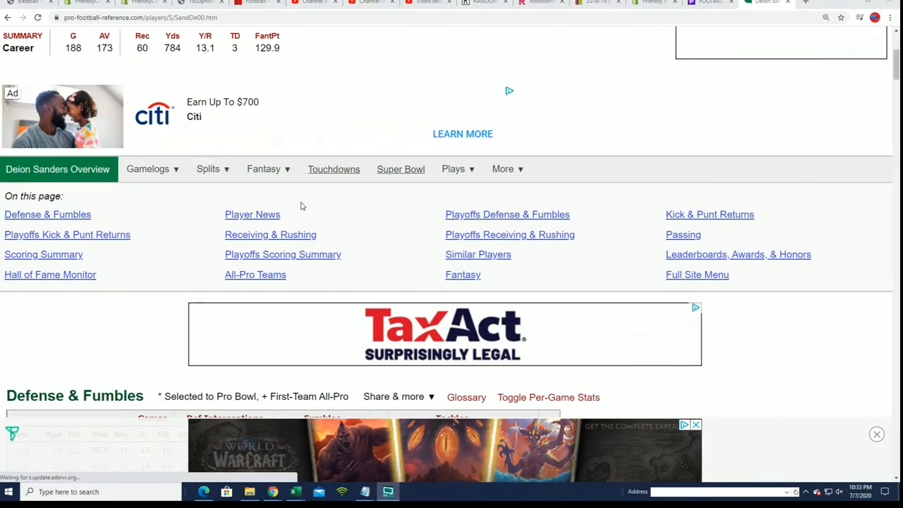
{"action": "scroll", "scroll_direction": "down", "scroll_amount": 3}
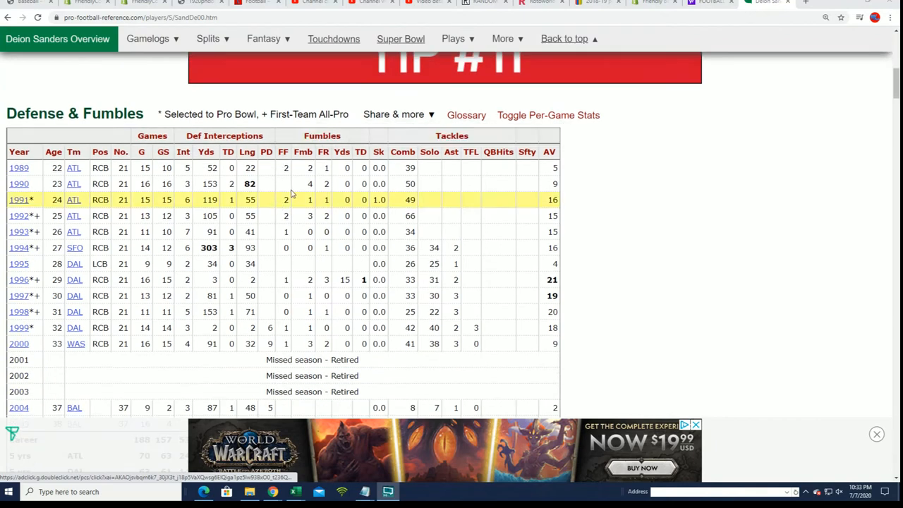
{"action": "mouse_move", "coordinate": [67, 256]}
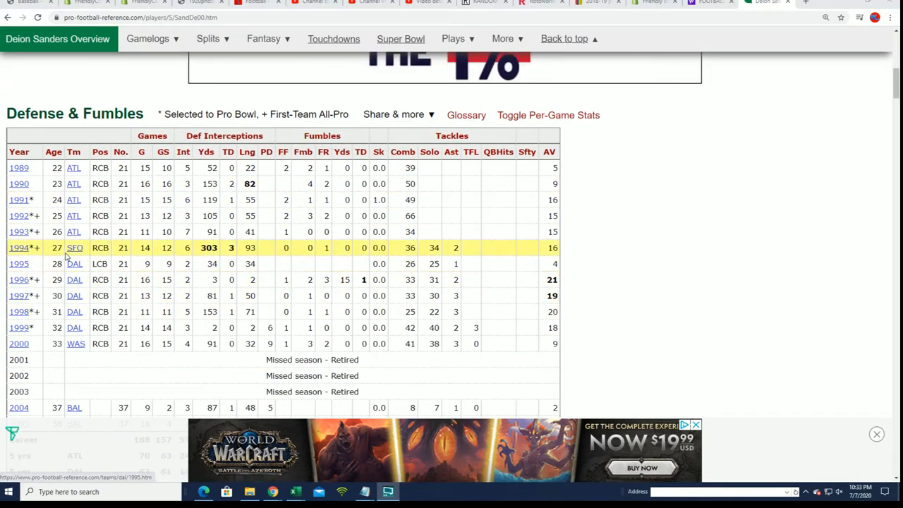
{"action": "mouse_move", "coordinate": [75, 247]}
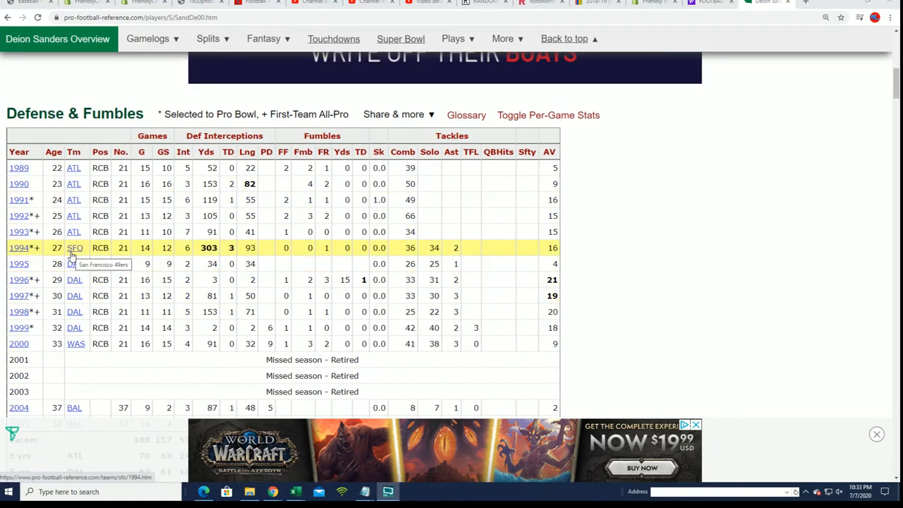
{"action": "scroll", "scroll_direction": "down", "scroll_amount": 3}
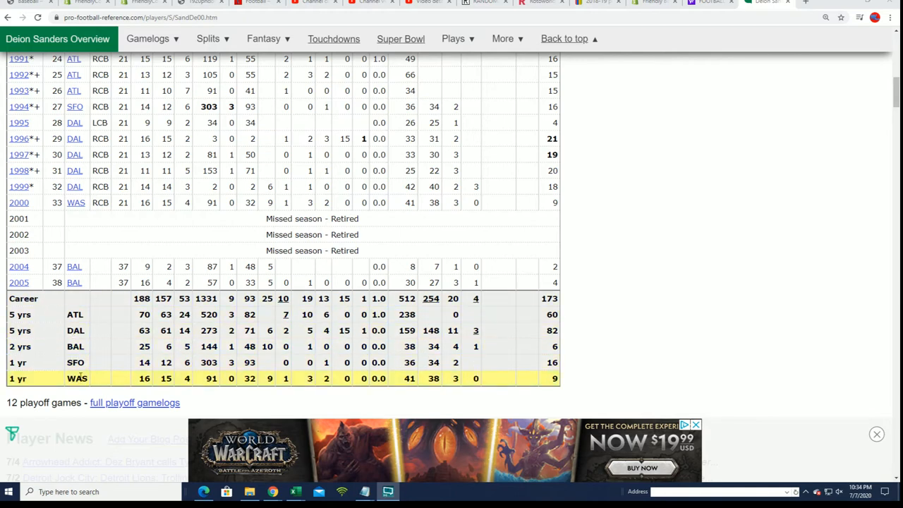
{"action": "scroll", "scroll_direction": "up", "scroll_amount": 3}
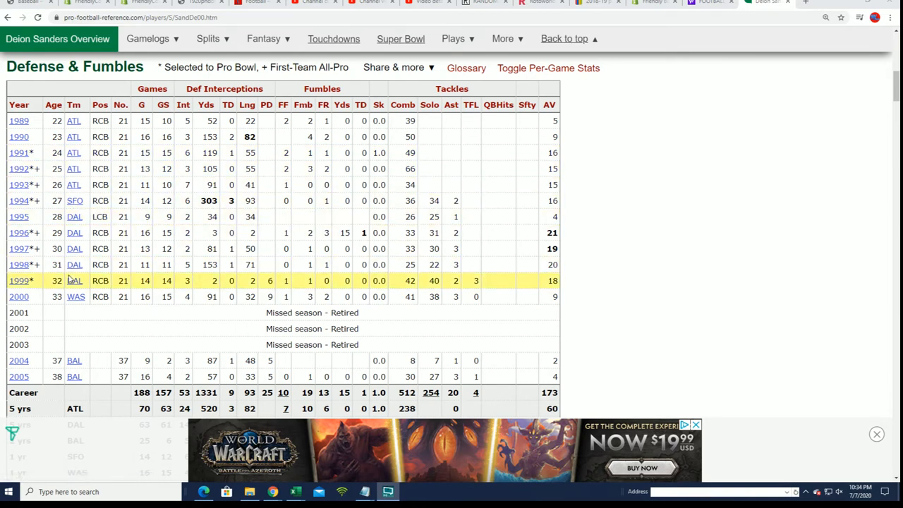
{"action": "scroll", "scroll_direction": "up", "scroll_amount": 3}
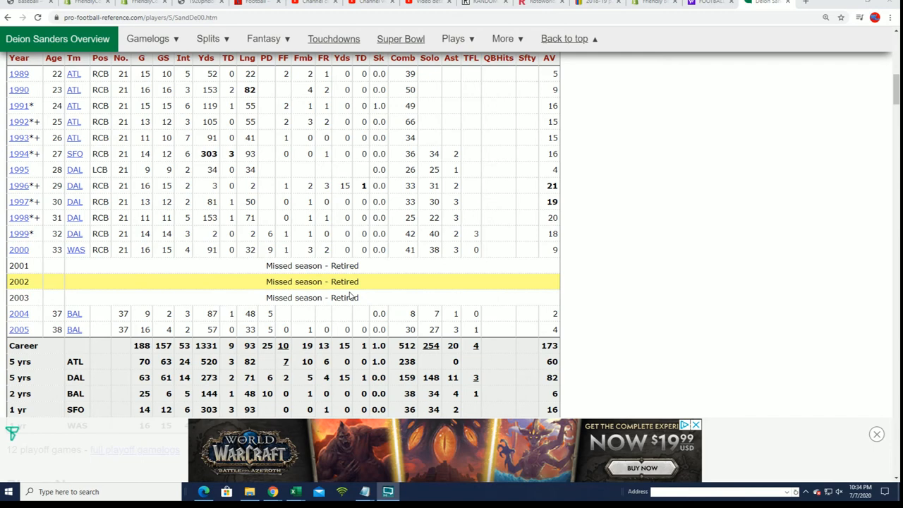
{"action": "scroll", "scroll_direction": "up", "scroll_amount": 3}
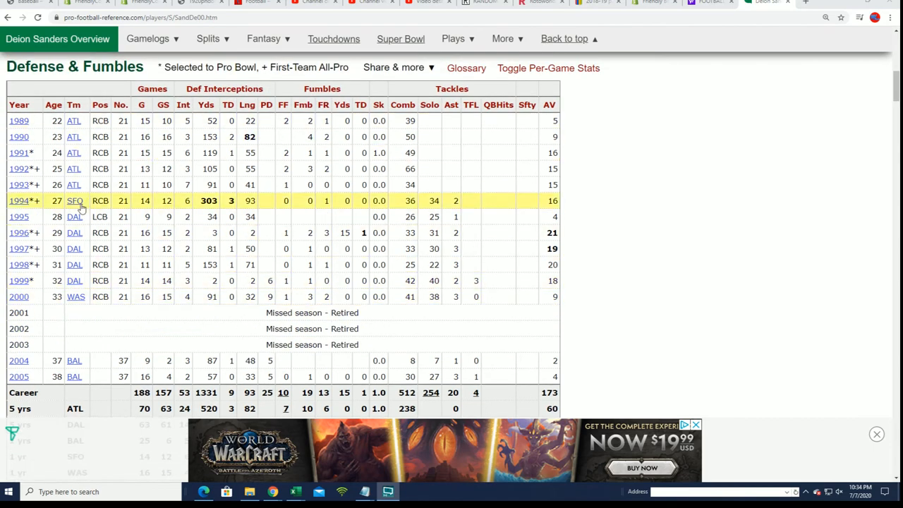